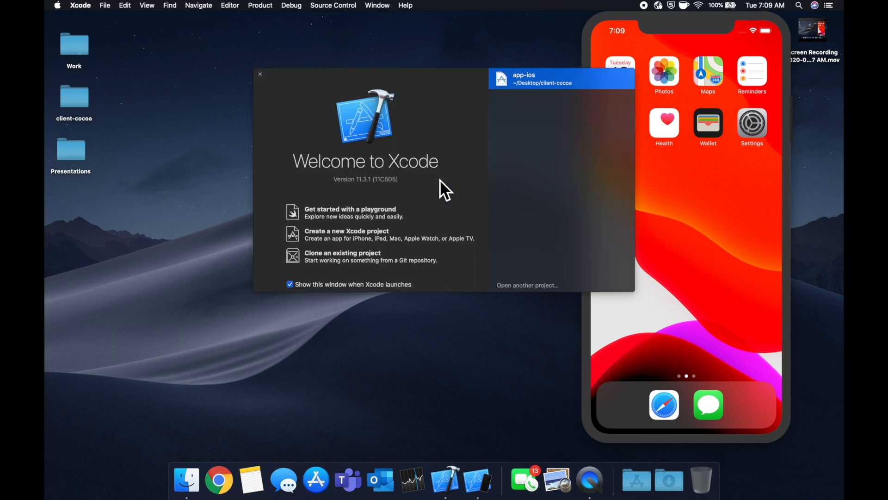
- Create a new Single View App project named TextView with Swift and Storyboard
{"action": "left_click", "coordinate": [346, 234]}
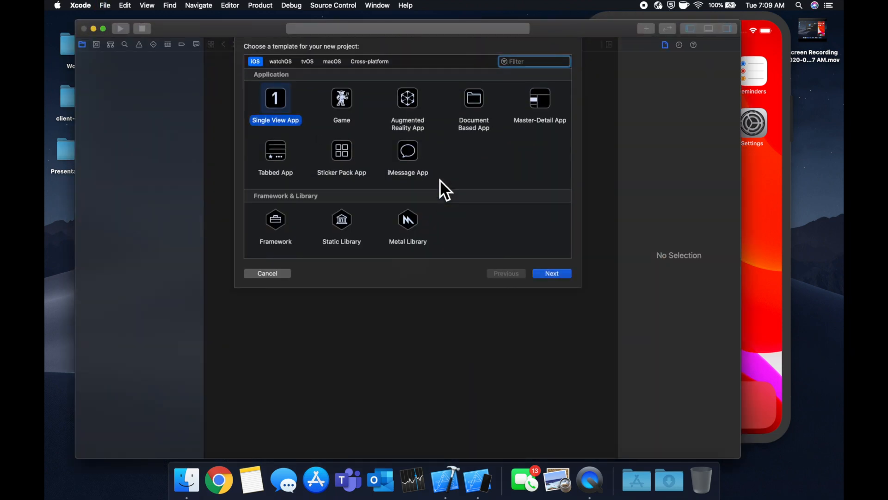
{"action": "left_click", "coordinate": [551, 273]}
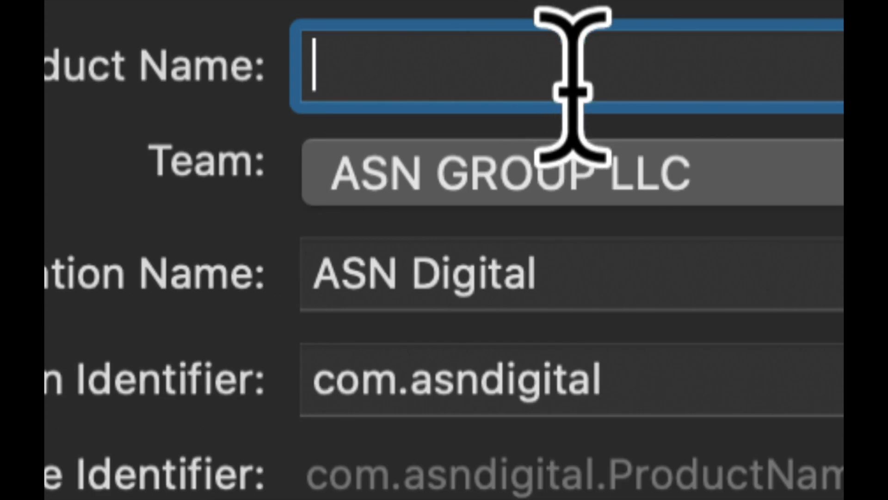
{"action": "type", "text": "TextView"}
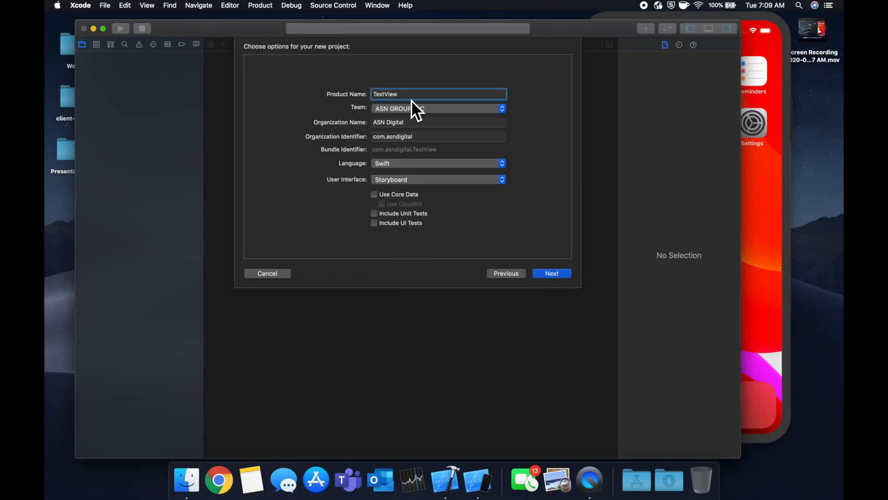
{"action": "left_click", "coordinate": [550, 273]}
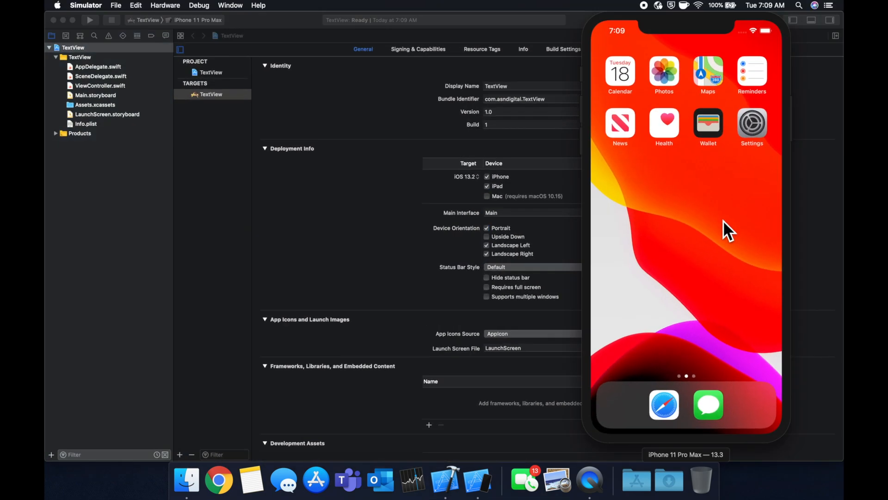
{"action": "mouse_move", "coordinate": [381, 247]}
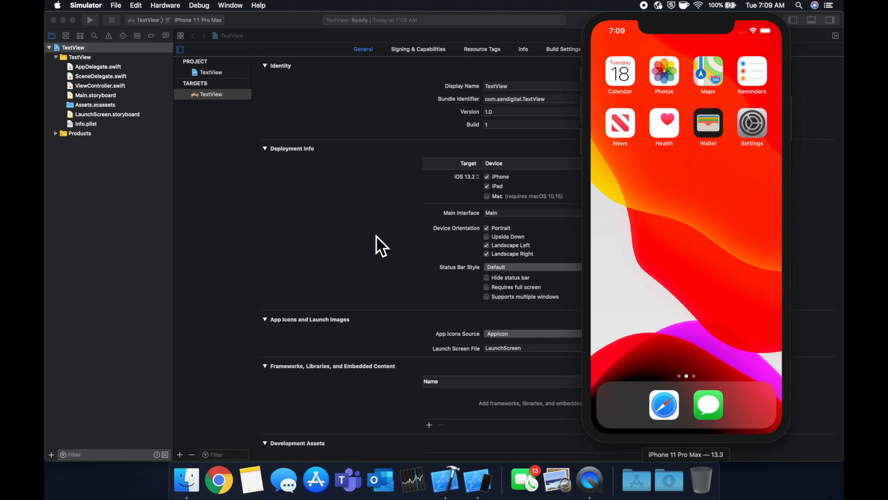
{"action": "mouse_move", "coordinate": [675, 176]}
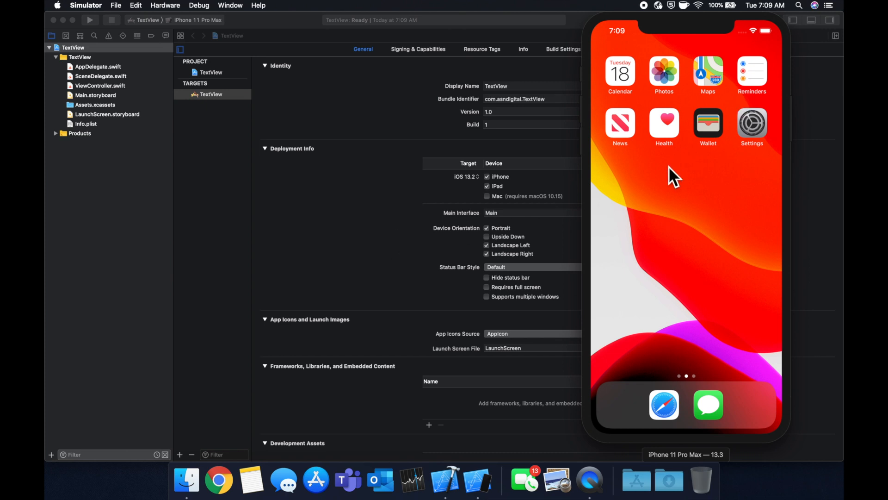
{"action": "mouse_move", "coordinate": [671, 213]}
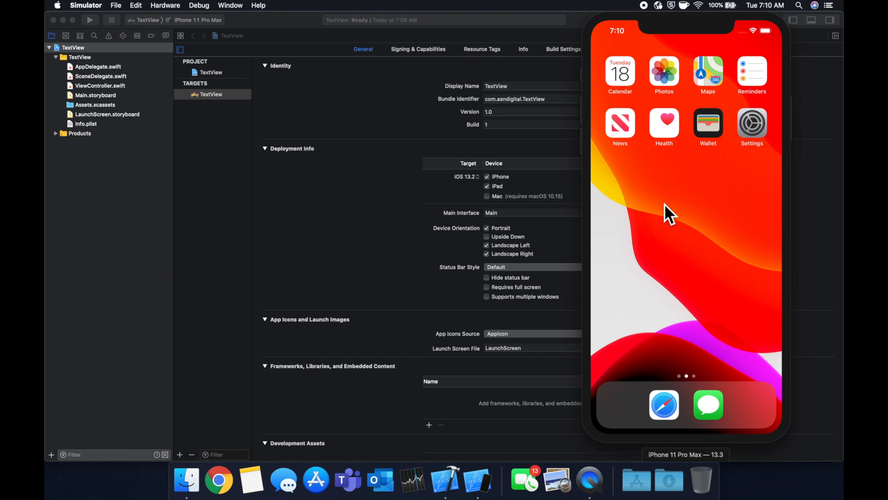
{"action": "mouse_move", "coordinate": [657, 192]}
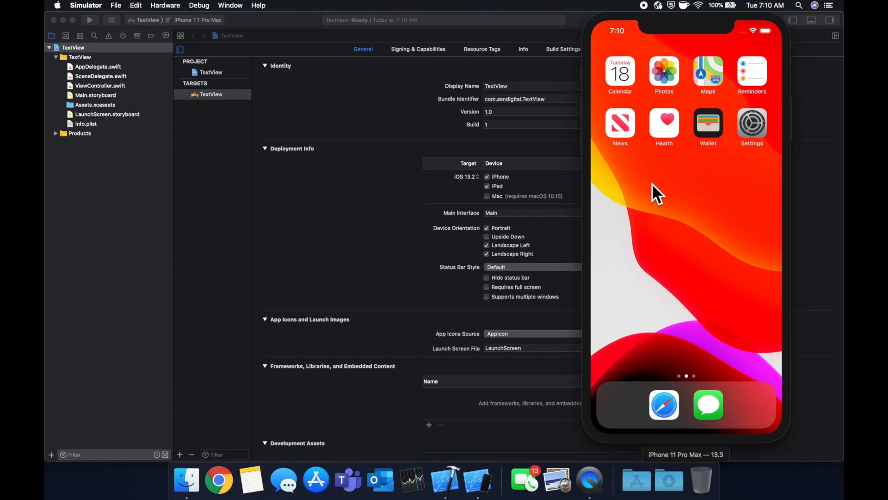
{"action": "mouse_move", "coordinate": [632, 205]}
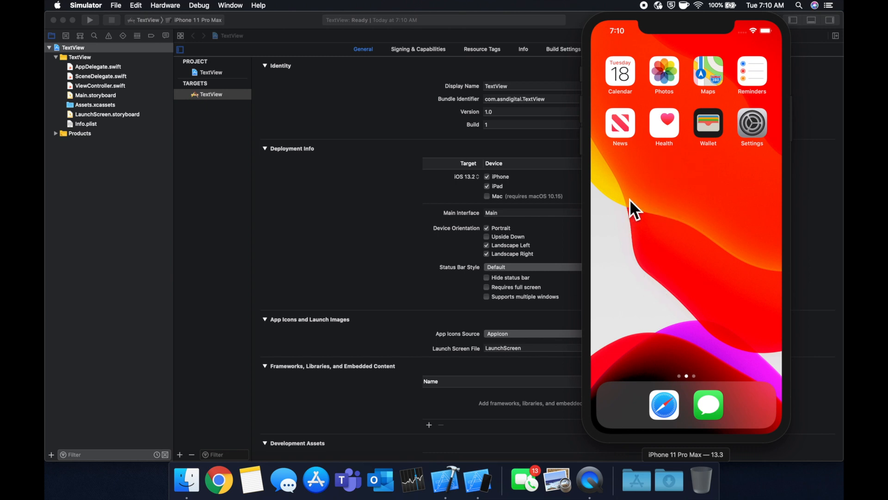
{"action": "mouse_move", "coordinate": [678, 266]}
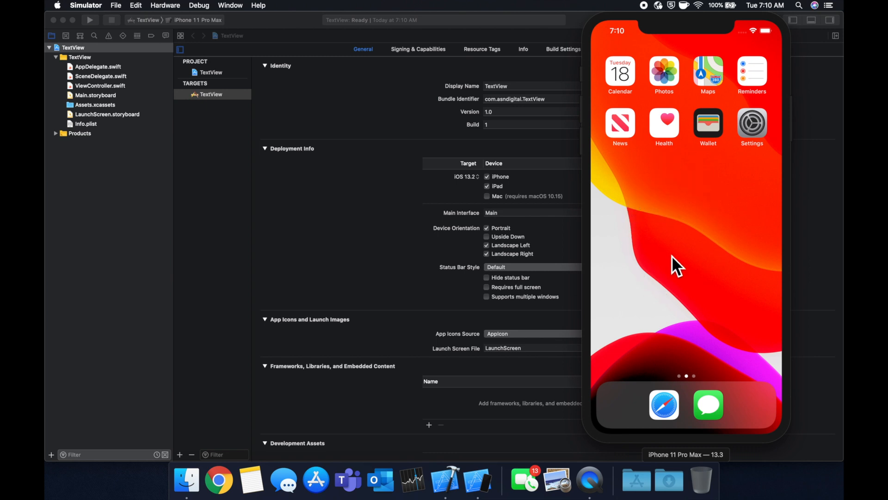
{"action": "mouse_move", "coordinate": [703, 168]}
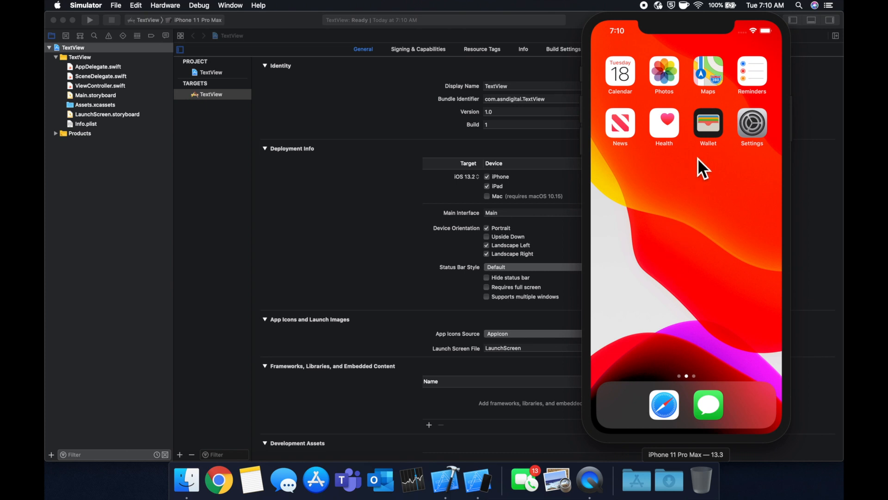
- In Main.storyboard, give the view controller's main view a black background
{"action": "left_click", "coordinate": [345, 198]}
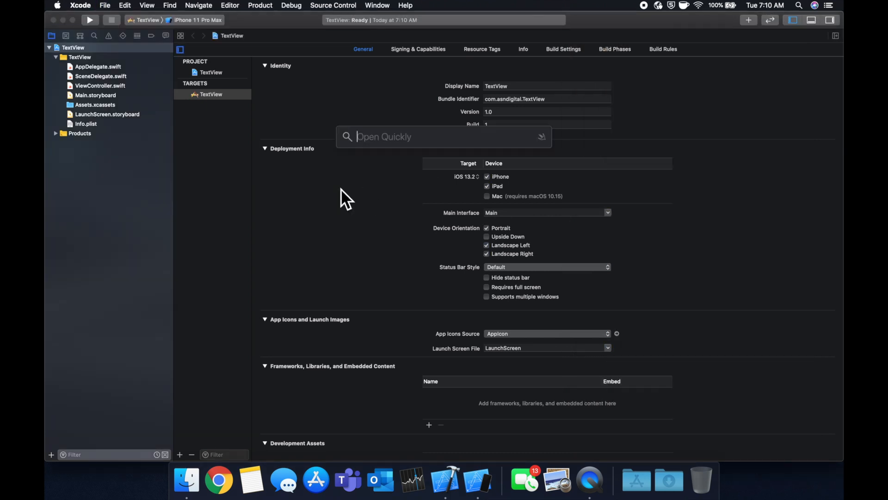
{"action": "type", "text": "main.t"}
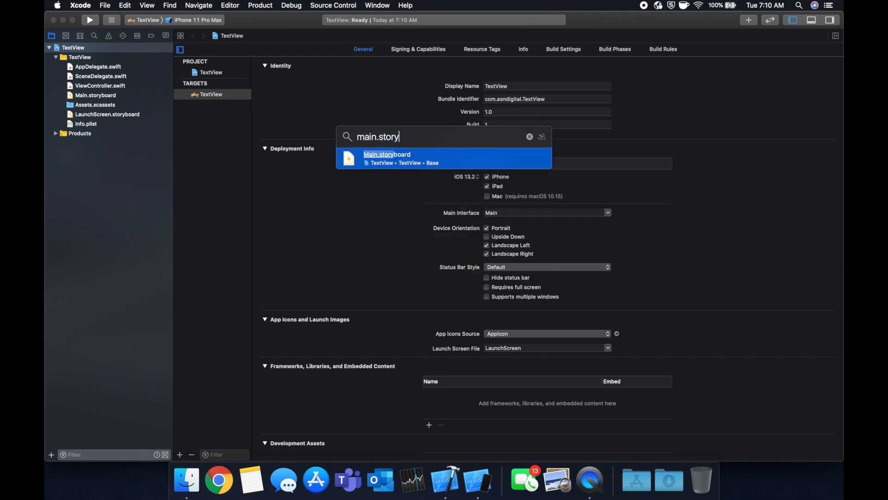
{"action": "left_click", "coordinate": [387, 158]}
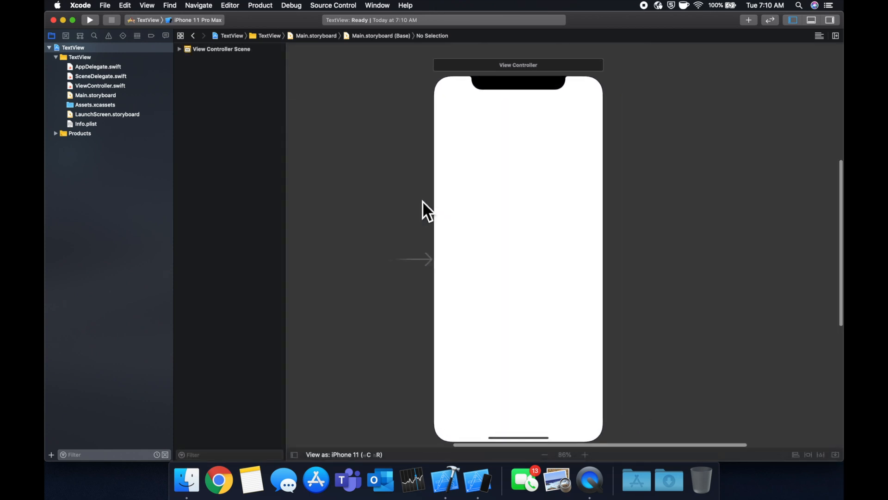
{"action": "left_click", "coordinate": [221, 49]}
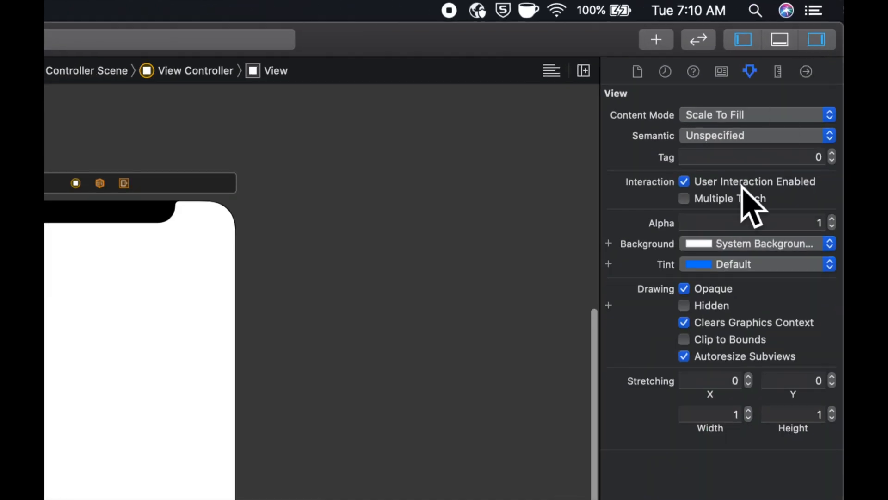
{"action": "left_click", "coordinate": [756, 243]}
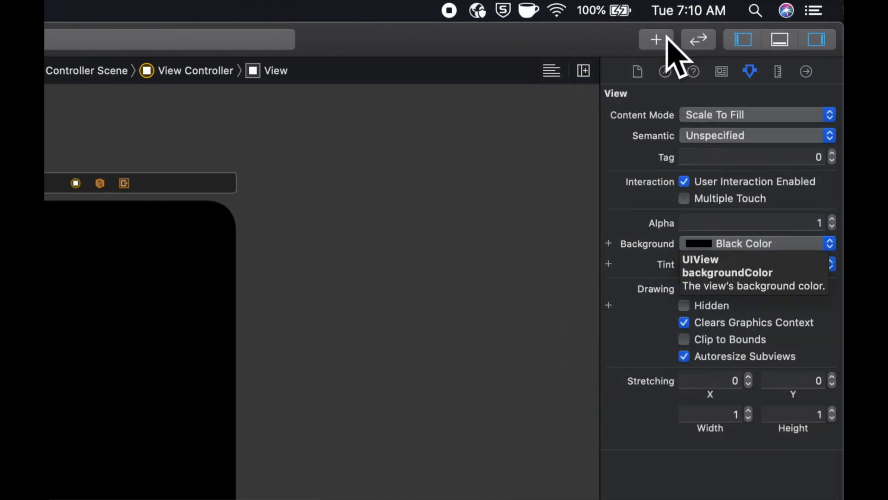
- Add a Text View from the Object Library and constrain it to fill the view
{"action": "left_click", "coordinate": [656, 39]}
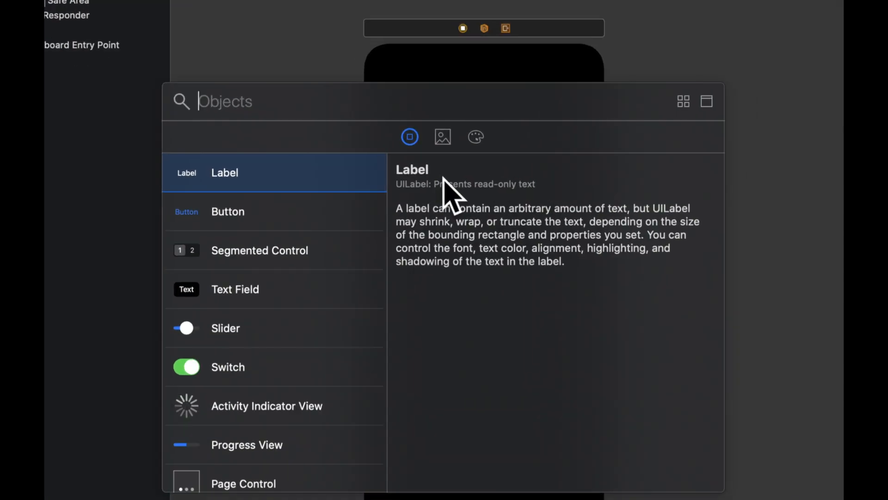
{"action": "type", "text": "textview"}
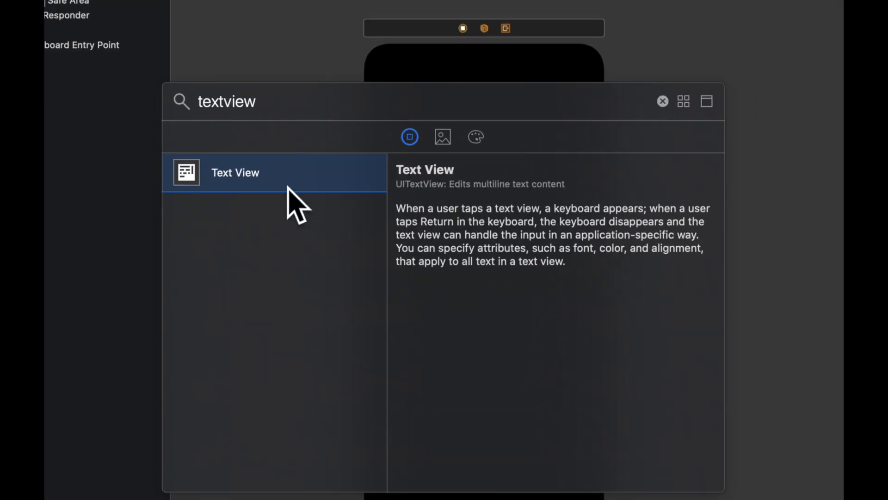
{"action": "mouse_move", "coordinate": [438, 269]}
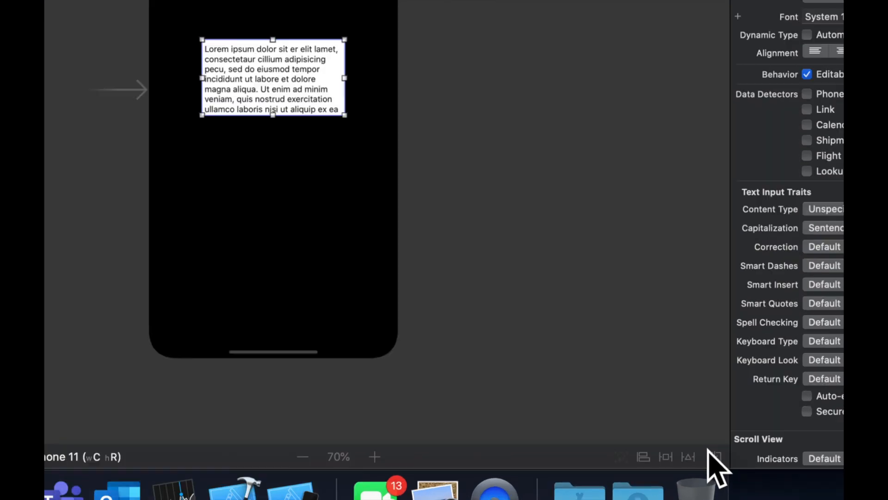
{"action": "left_click", "coordinate": [618, 459]}
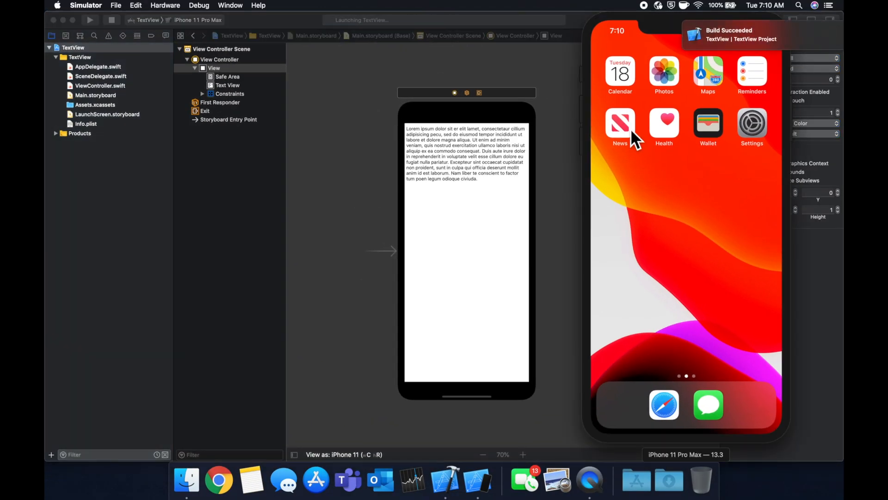
{"action": "mouse_move", "coordinate": [584, 214]}
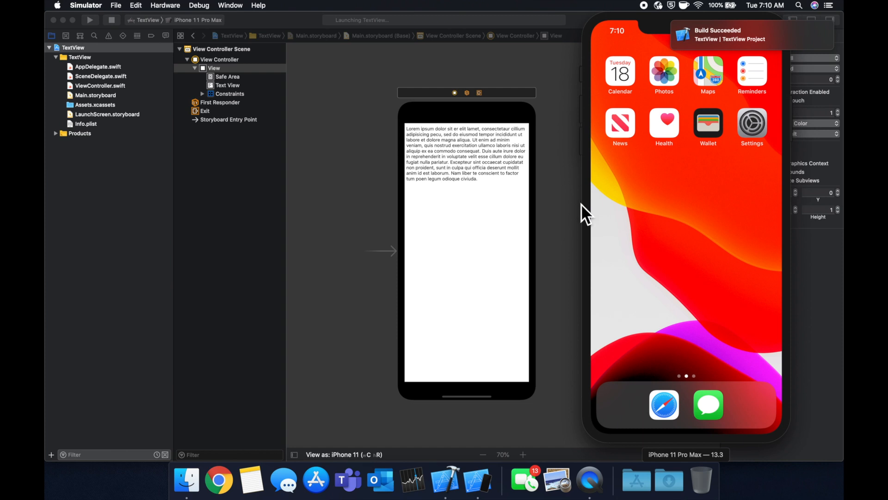
{"action": "mouse_move", "coordinate": [625, 192]}
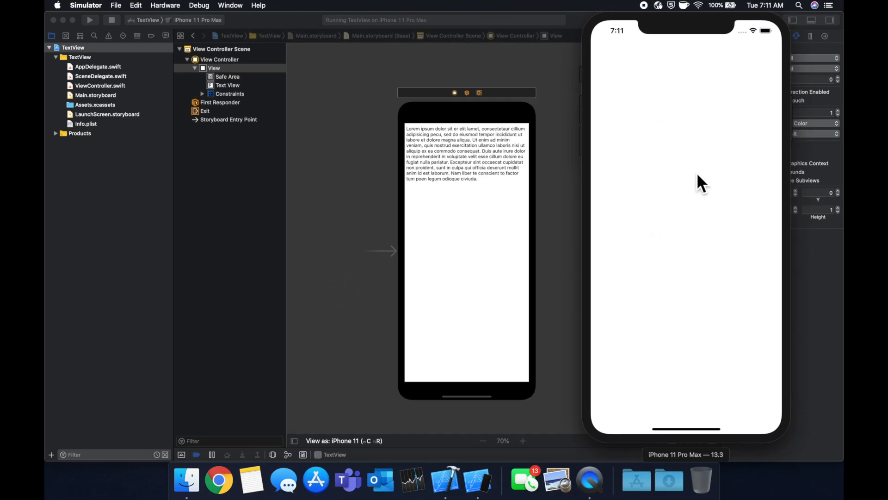
{"action": "mouse_move", "coordinate": [646, 237]}
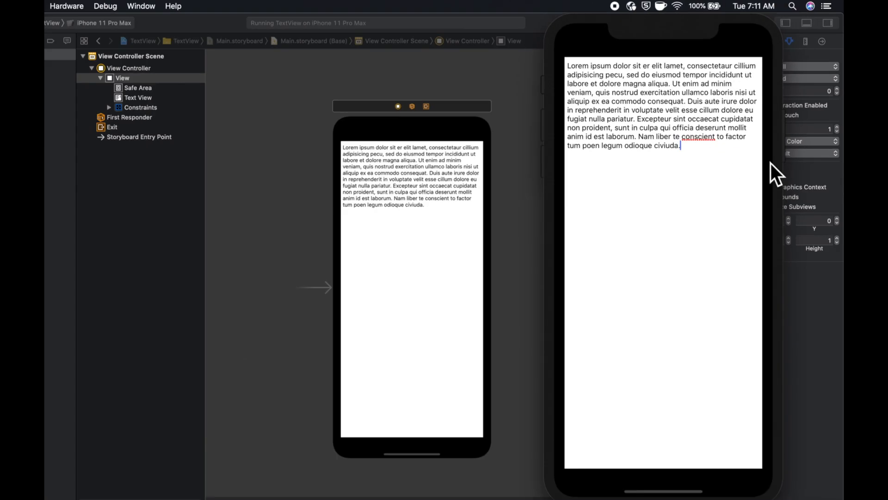
- Replace the simulator text view's lorem ipsum with "I can type in here and edit stuff"
{"action": "type", "text": "fkdsjflkdsjfkldsjfkljsdfkljsdklfjkls"}
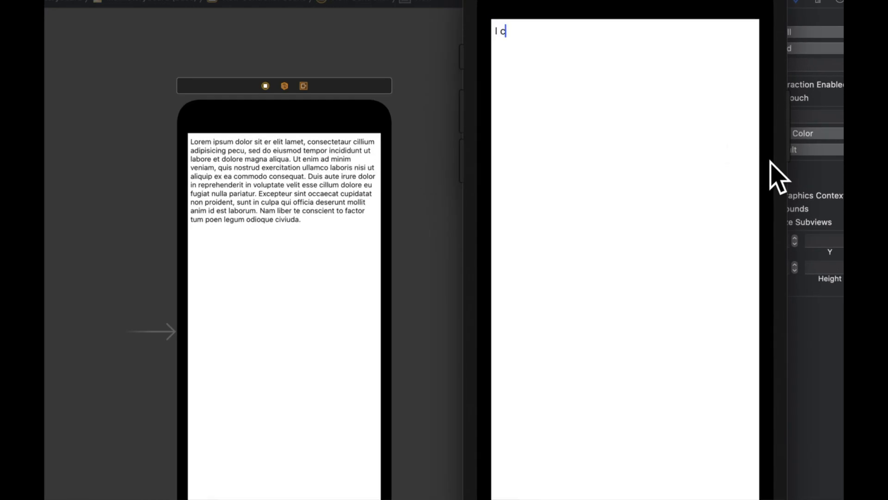
{"action": "type", "text": "an type in here and edit stuff"}
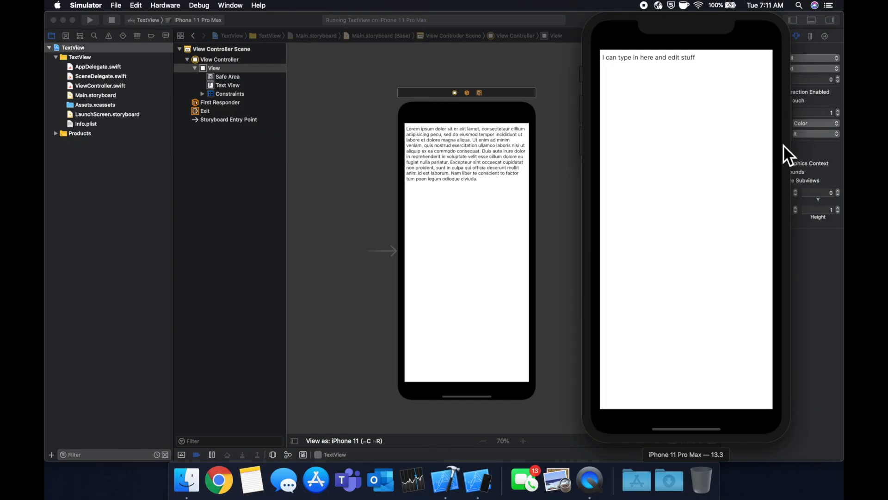
{"action": "mouse_move", "coordinate": [504, 144]}
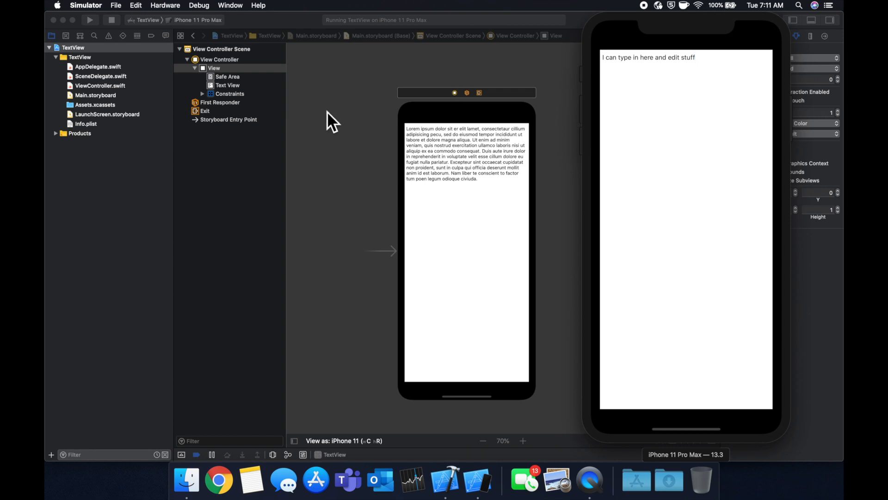
- Show the simulator's software keyboard and rerun the app with longer lorem ipsum text
{"action": "left_click", "coordinate": [164, 6]}
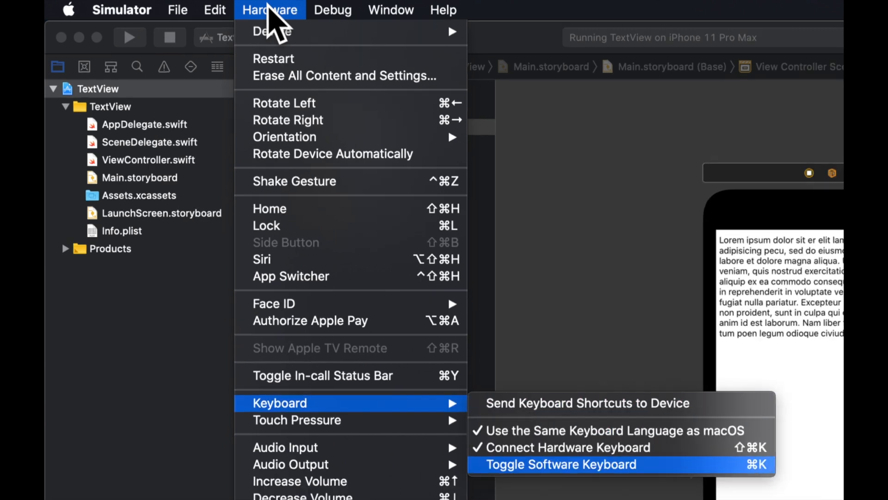
{"action": "left_click", "coordinate": [560, 463]}
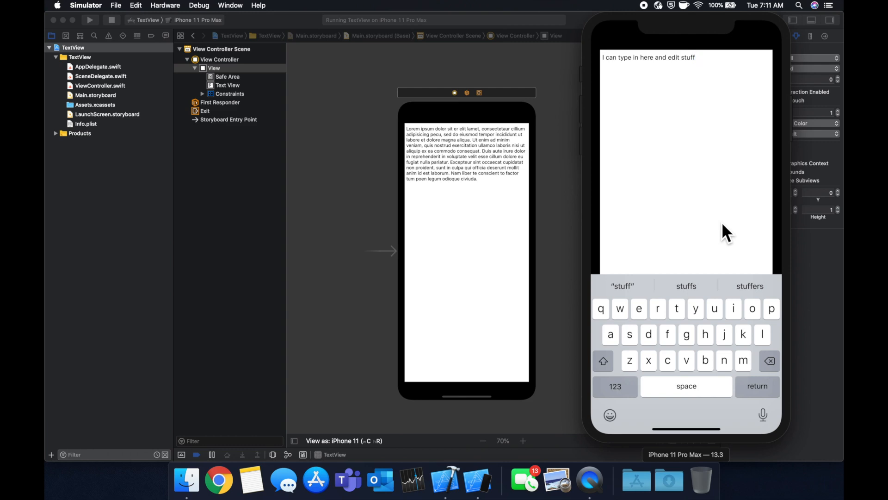
{"action": "left_click", "coordinate": [432, 168]}
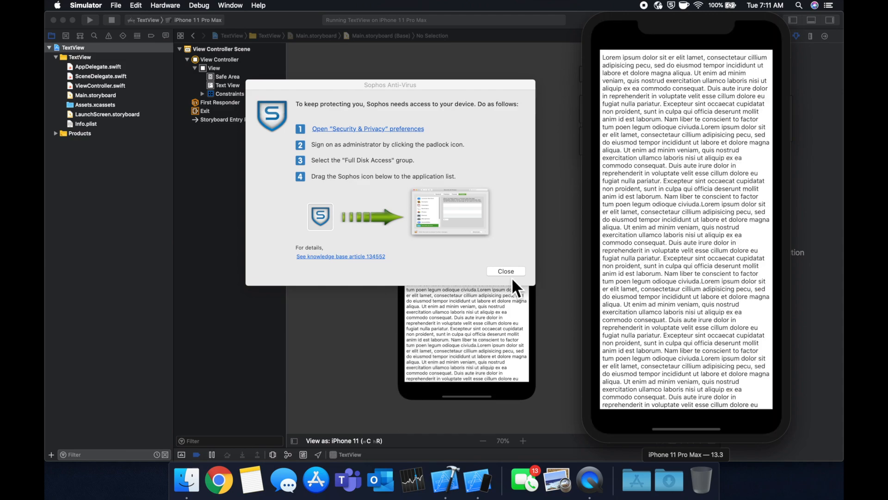
- Dismiss the Sophos antivirus notice and scroll through the long text in the simulator
{"action": "left_click", "coordinate": [505, 271]}
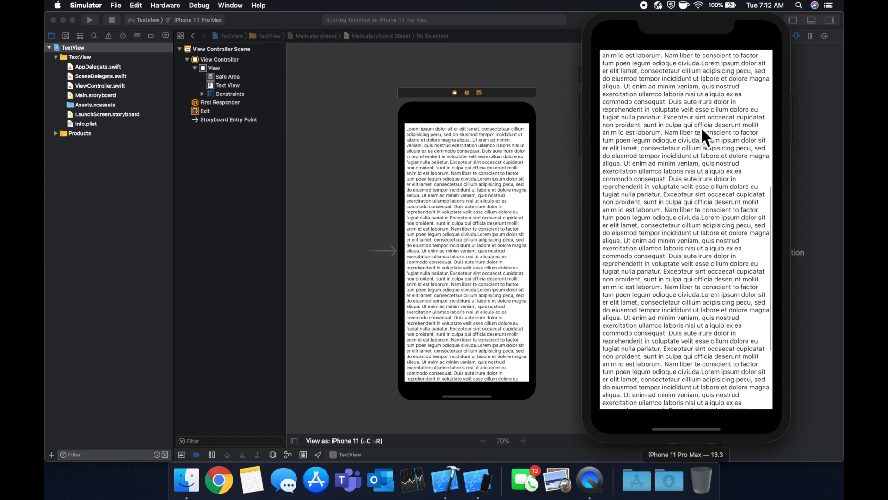
{"action": "scroll", "scroll_direction": "down", "scroll_amount": 3}
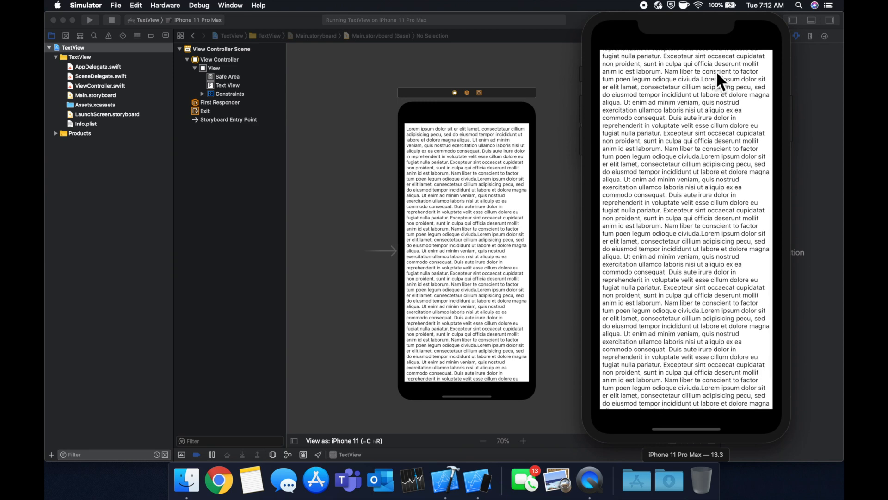
{"action": "mouse_move", "coordinate": [654, 217]}
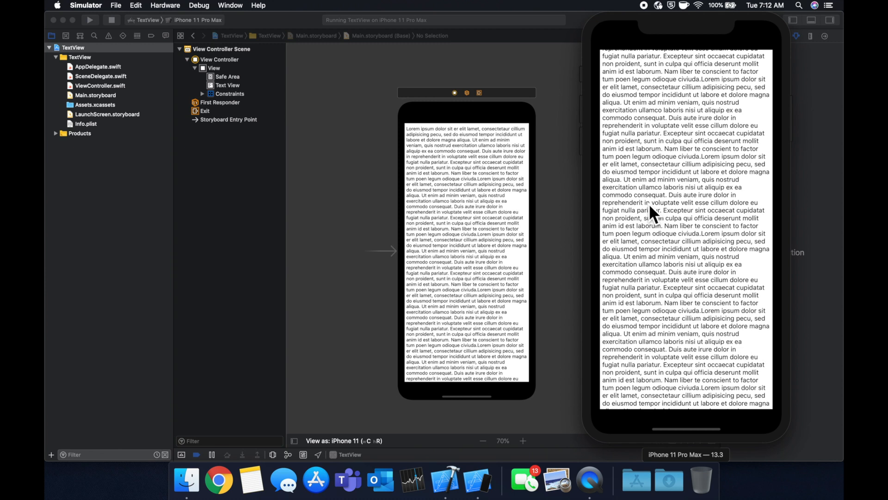
{"action": "mouse_move", "coordinate": [657, 203]}
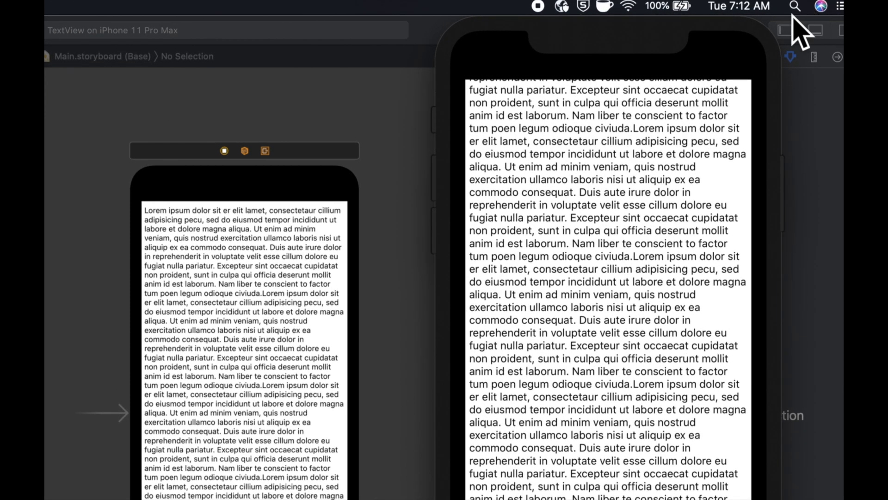
{"action": "scroll", "scroll_direction": "down", "scroll_amount": 3}
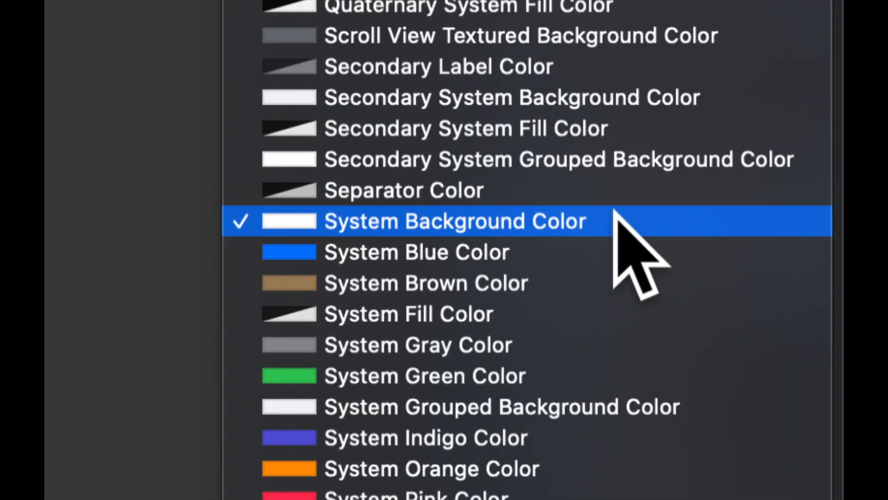
- Give the text view a System Blue background and white text, starting its text with "Lets ad"
{"action": "left_click", "coordinate": [417, 252]}
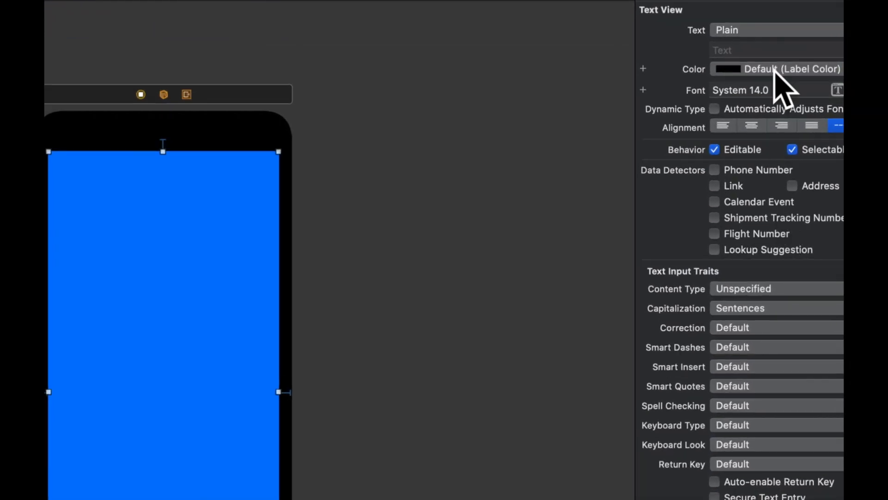
{"action": "left_click", "coordinate": [782, 69]}
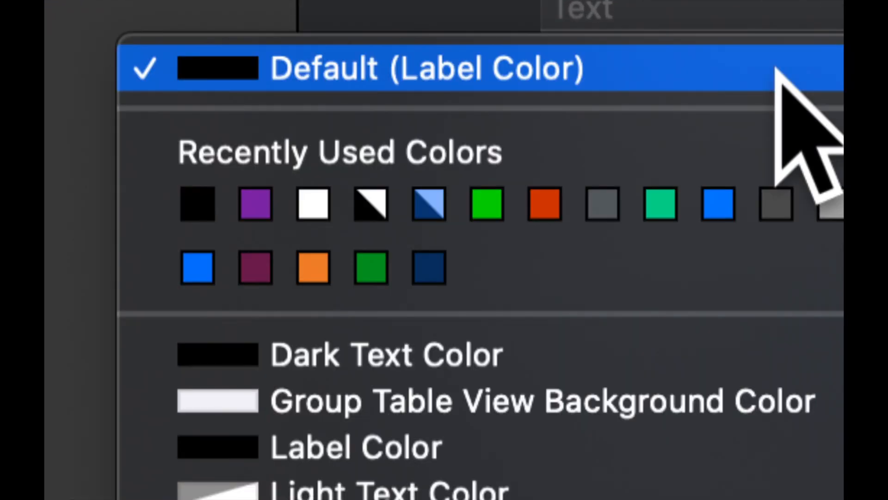
{"action": "left_click", "coordinate": [314, 204]}
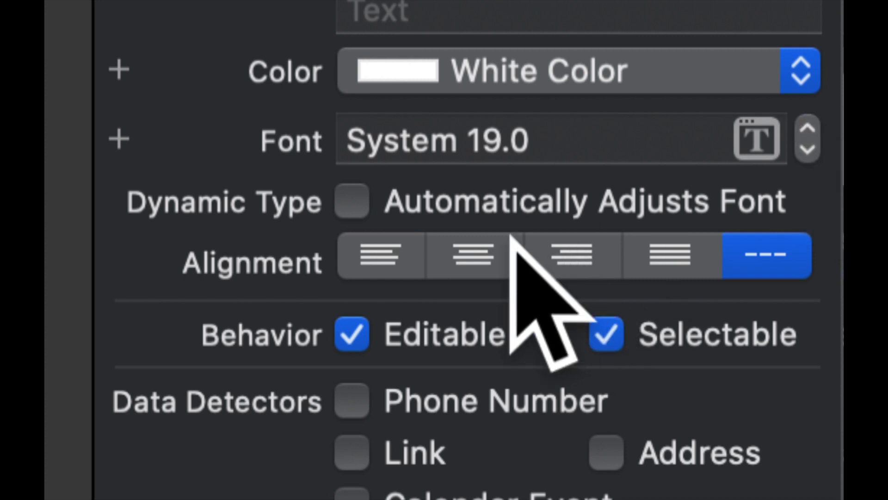
{"action": "scroll", "scroll_direction": "down", "scroll_amount": 3}
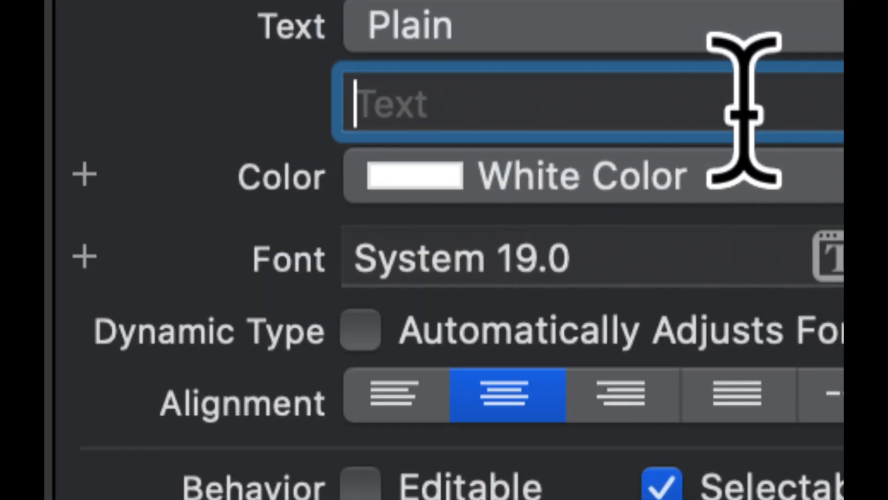
{"action": "type", "text": "Lets ad"}
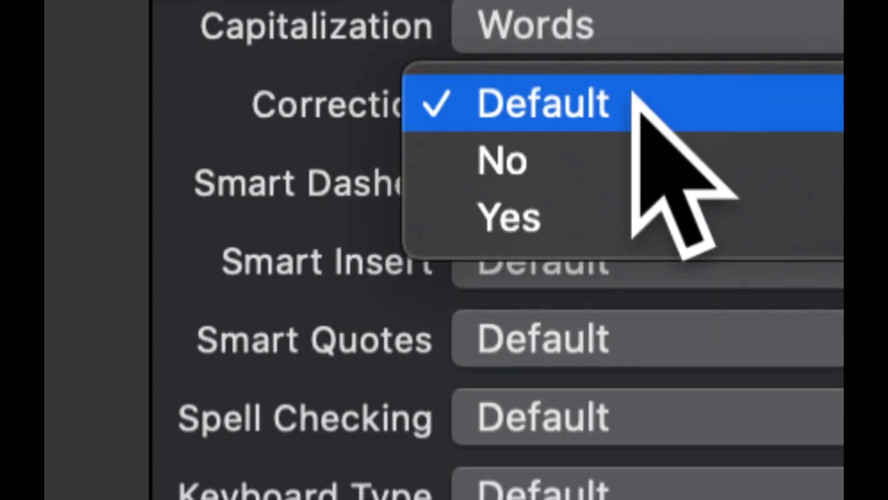
- Leave the text view's Correction setting at Default
{"action": "left_click", "coordinate": [538, 105]}
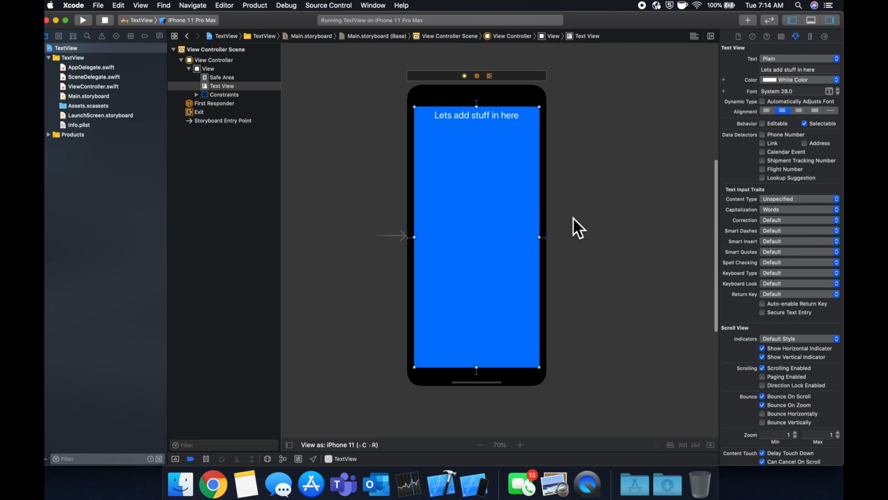
{"action": "mouse_move", "coordinate": [839, 112]}
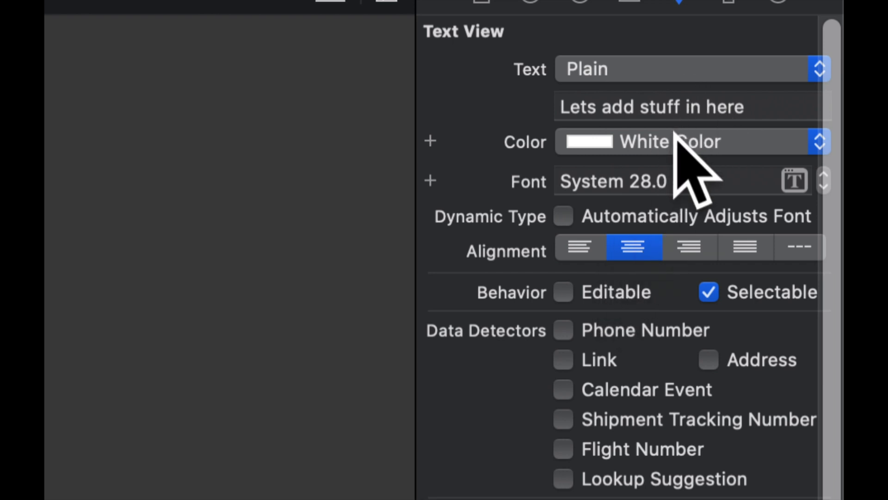
{"action": "left_click", "coordinate": [680, 141]}
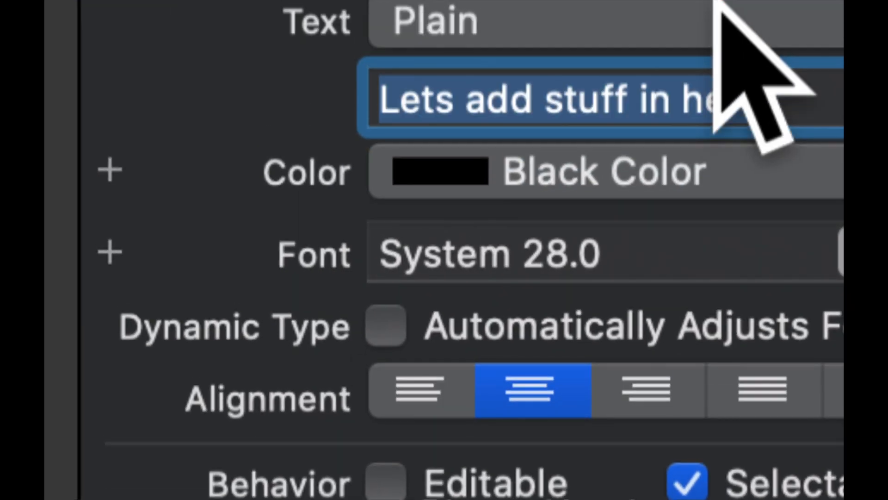
{"action": "type", "text": "https://www.google.com"}
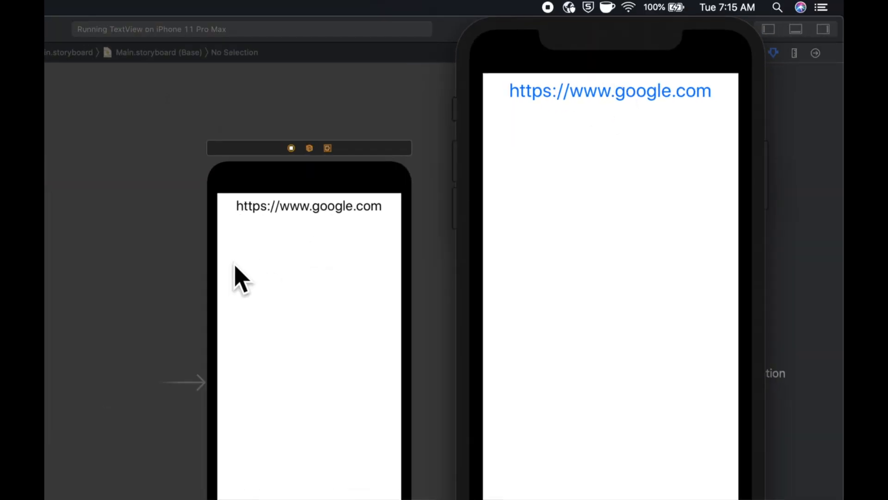
{"action": "mouse_move", "coordinate": [558, 168]}
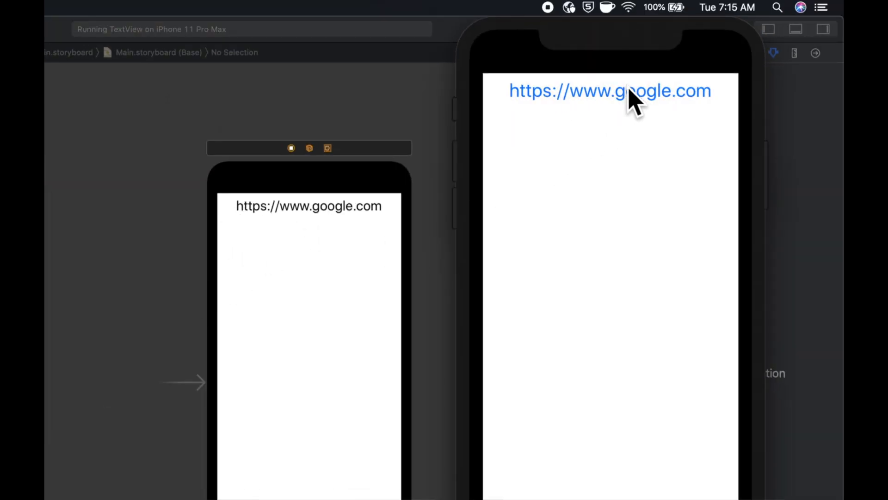
- Tap the detected Google link in the simulator to open it in Safari
{"action": "left_click", "coordinate": [610, 91]}
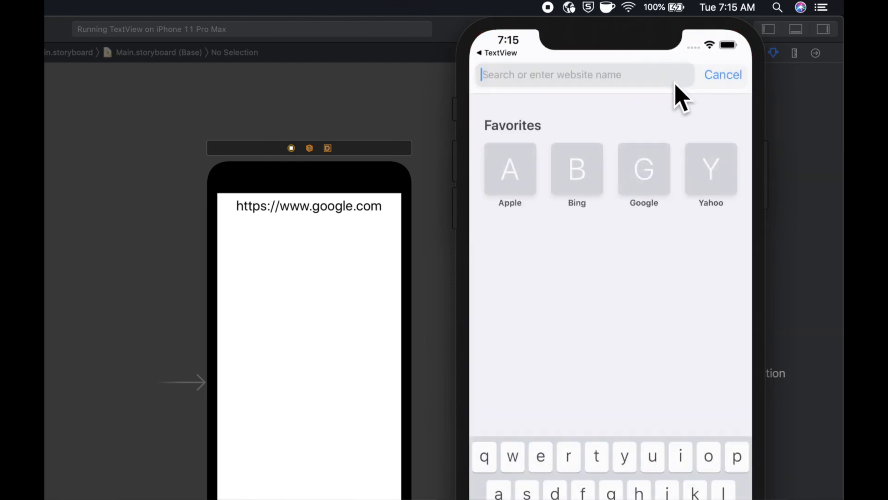
{"action": "mouse_move", "coordinate": [672, 136]}
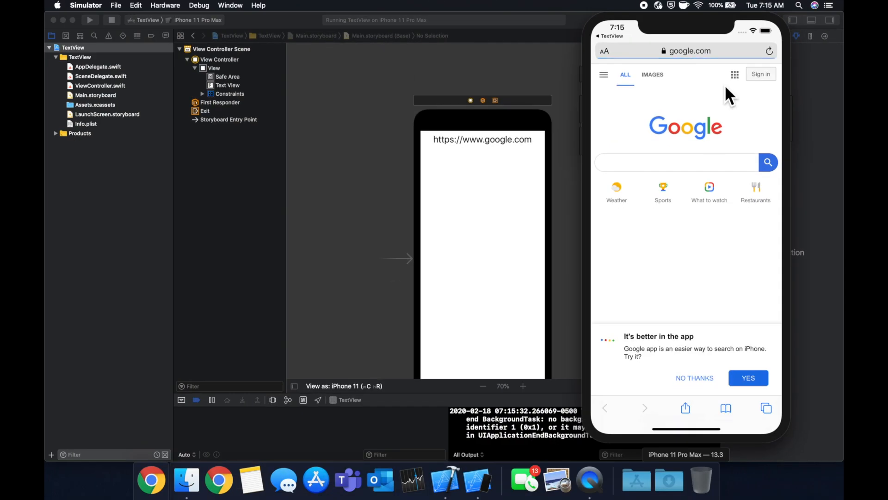
{"action": "mouse_move", "coordinate": [569, 154]}
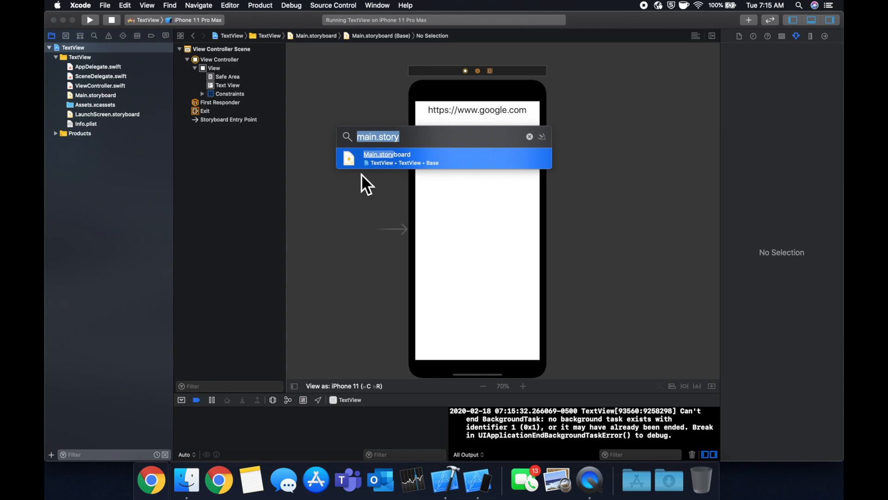
{"action": "type", "text": "viewcontrol"}
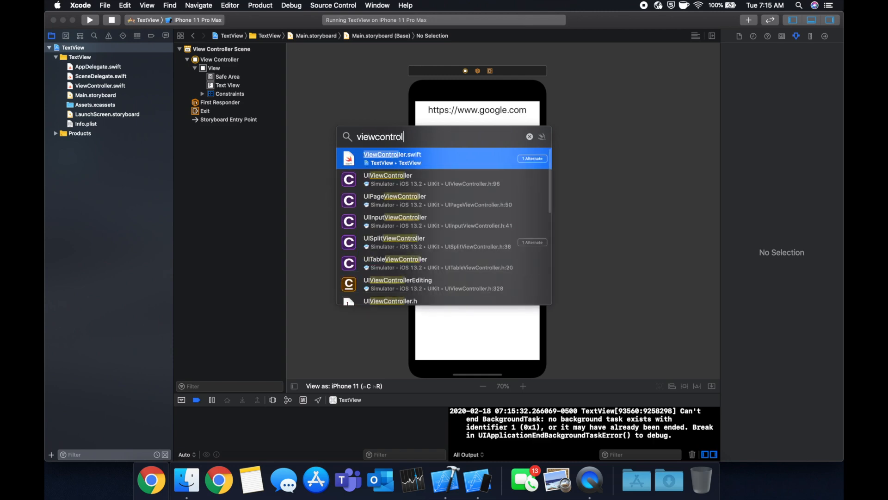
{"action": "left_click", "coordinate": [392, 158]}
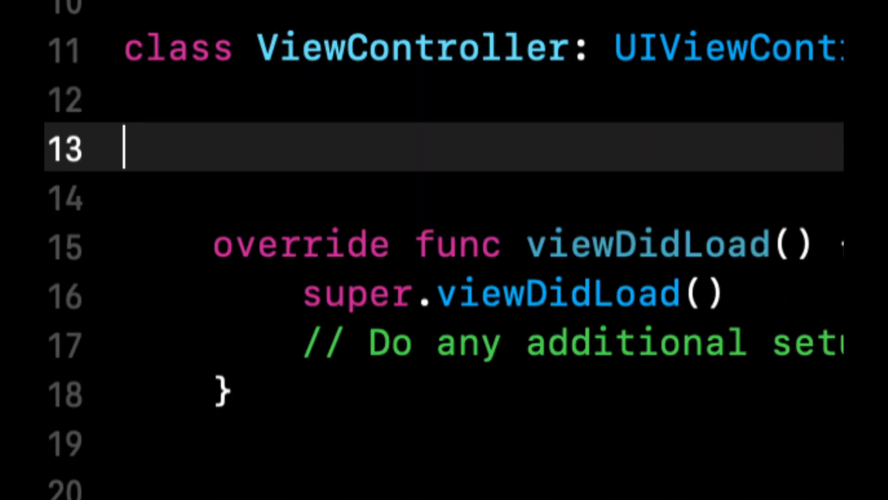
{"action": "type", "text": "@ibout"}
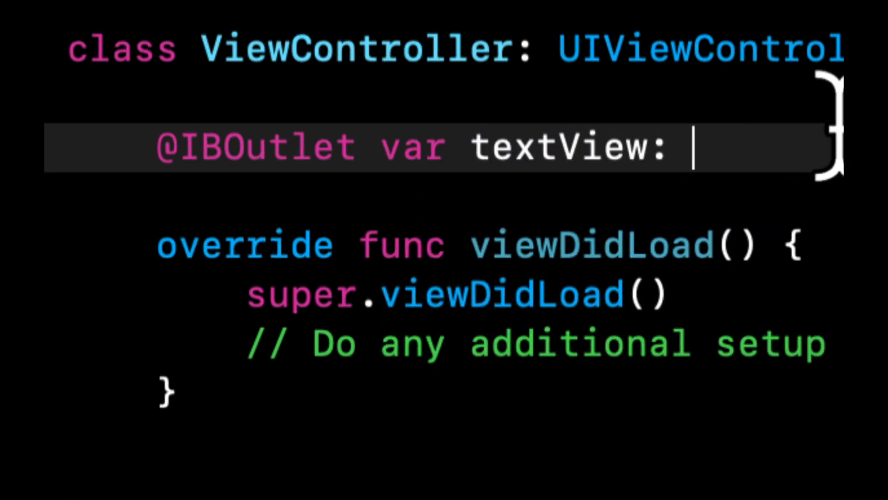
{"action": "type", "text": "UITextView!"}
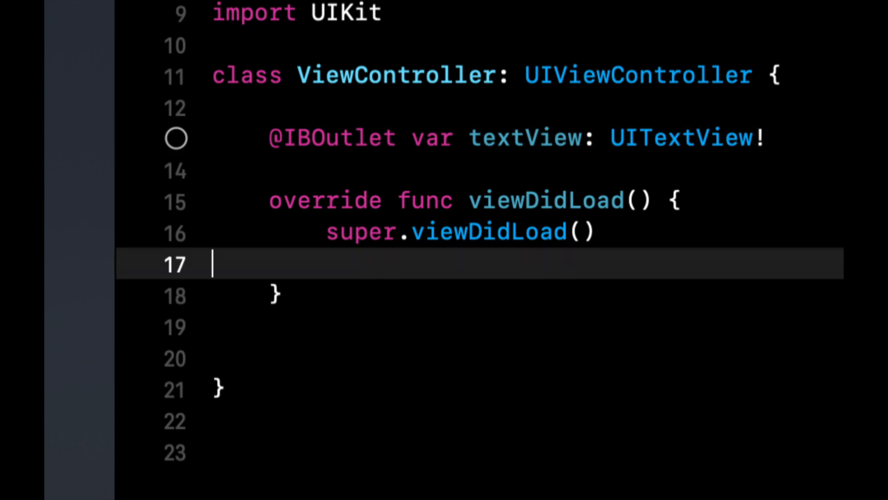
{"action": "type", "text": "textView.back"}
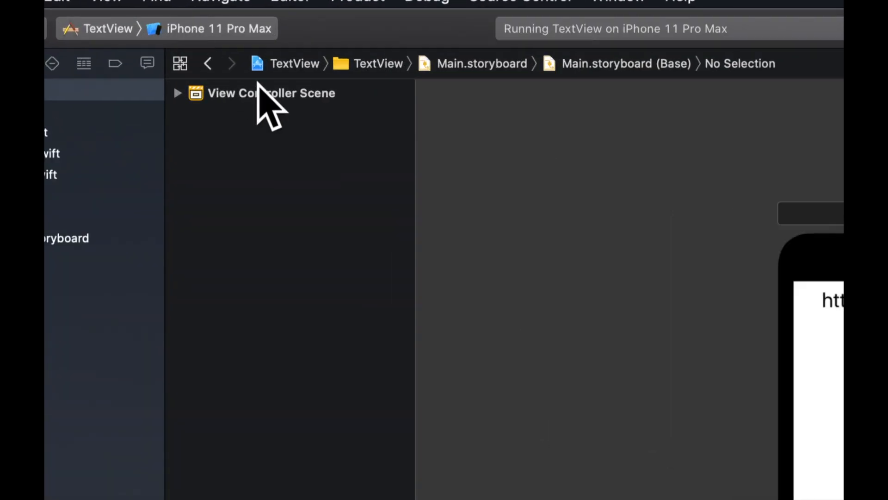
- Reveal the View Controller in the storyboard scene to connect the textView outlet
{"action": "left_click", "coordinate": [176, 92]}
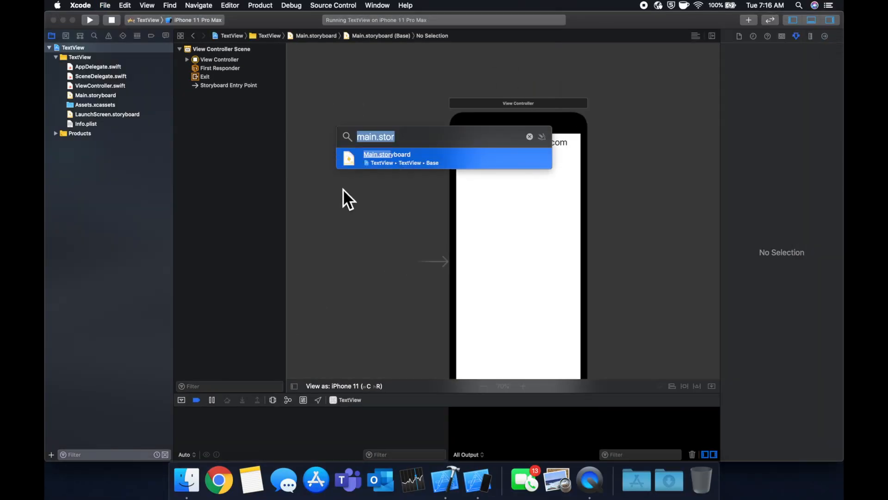
- Add UITextViewDelegate to the ViewController class declaration and jump to its definition
{"action": "type", "text": "viewcon"}
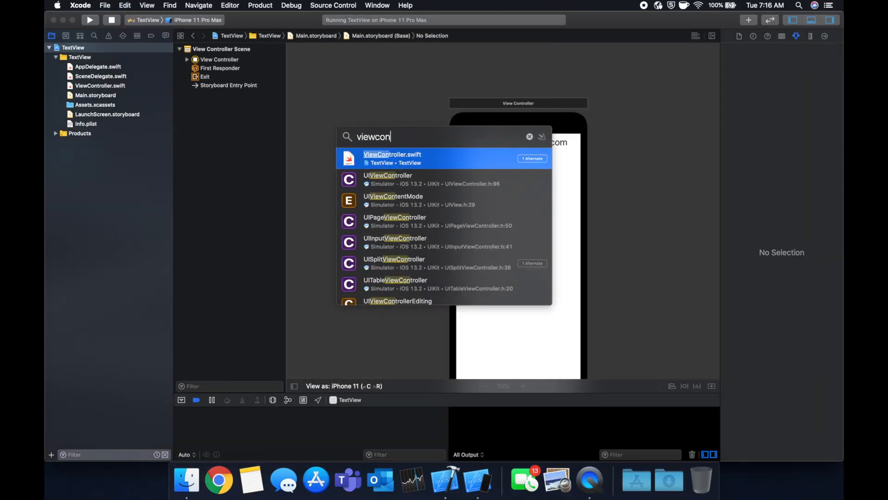
{"action": "left_click", "coordinate": [392, 158]}
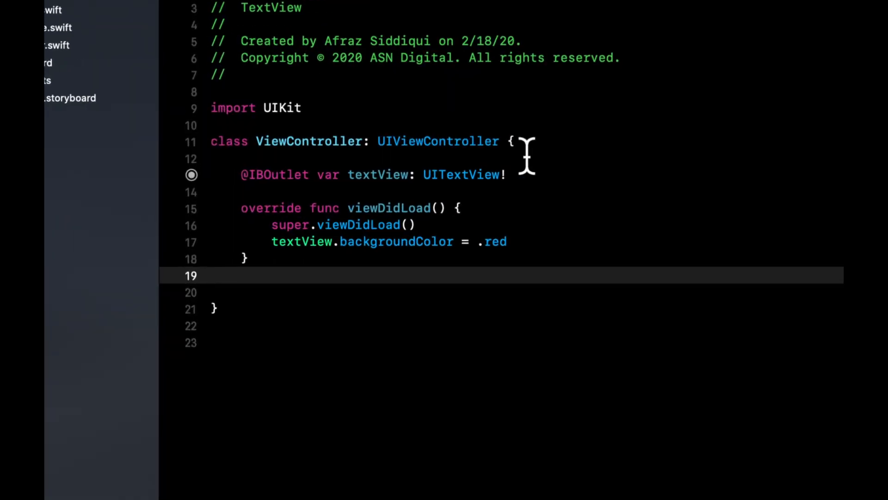
{"action": "left_click", "coordinate": [212, 276]}
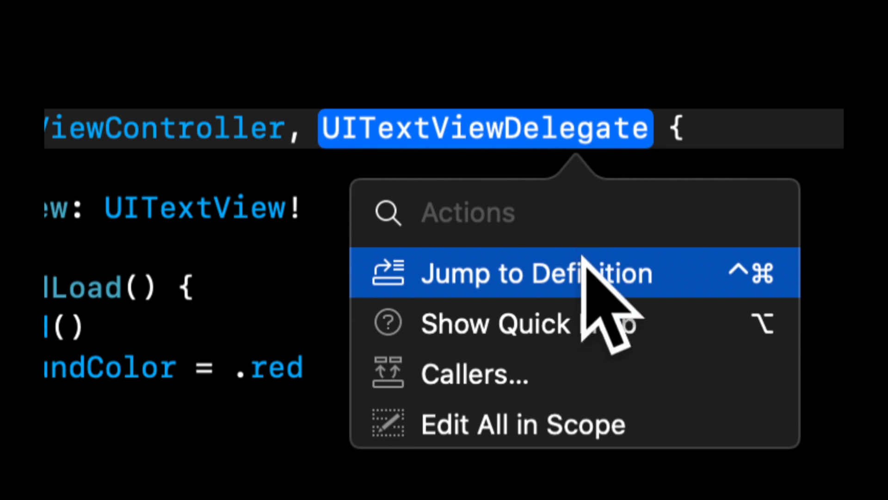
{"action": "left_click", "coordinate": [536, 273]}
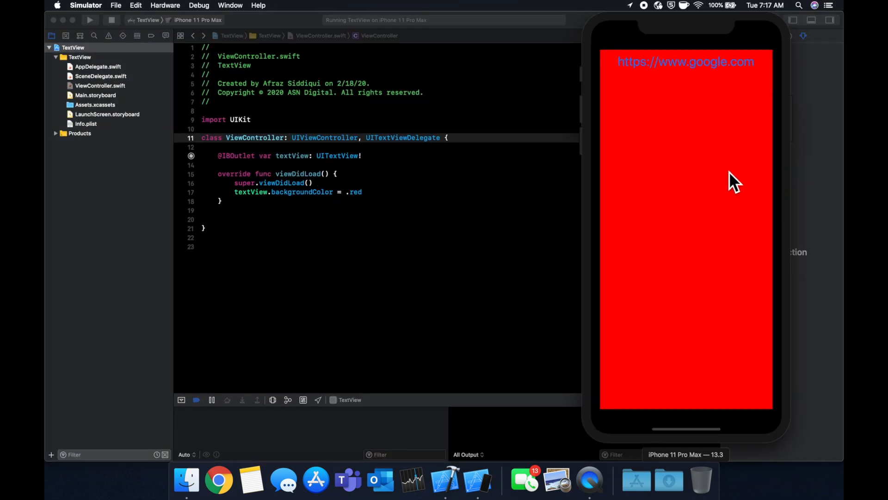
{"action": "mouse_move", "coordinate": [728, 176]}
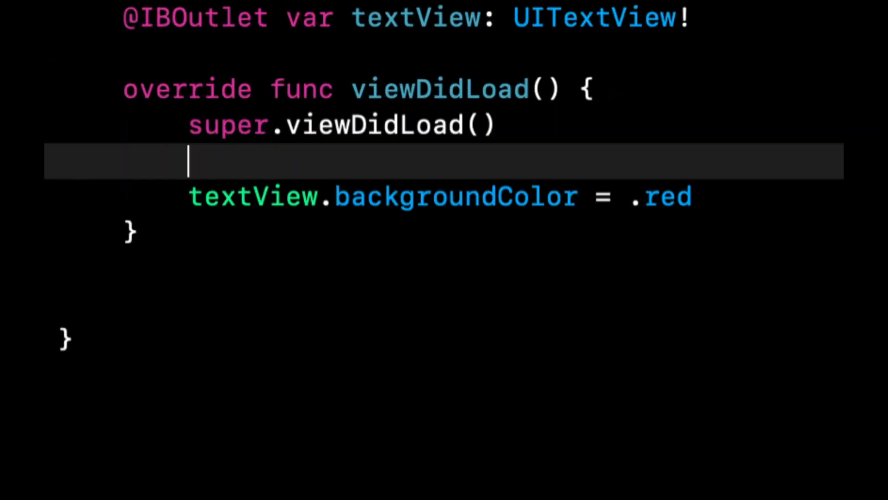
- Set textView.delegate = self in viewDidLoad and rerun the app in the Simulator
{"action": "type", "text": "textView.delegate = self"}
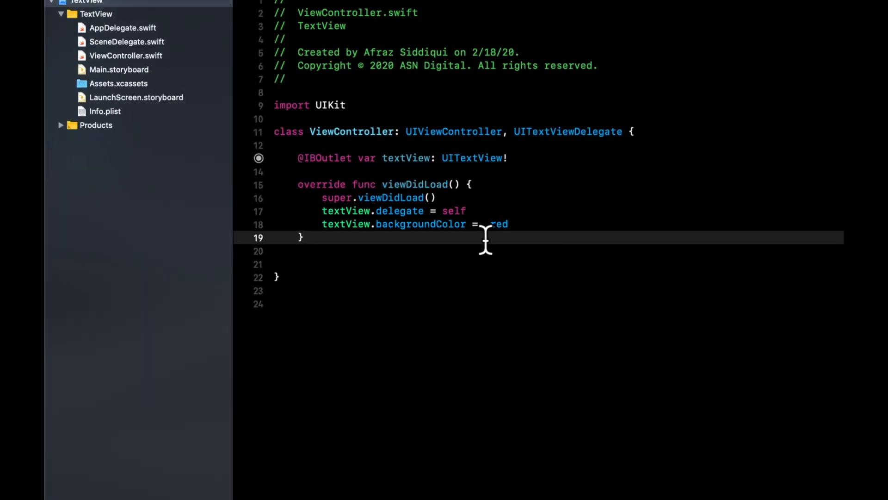
{"action": "left_click", "coordinate": [90, 20]}
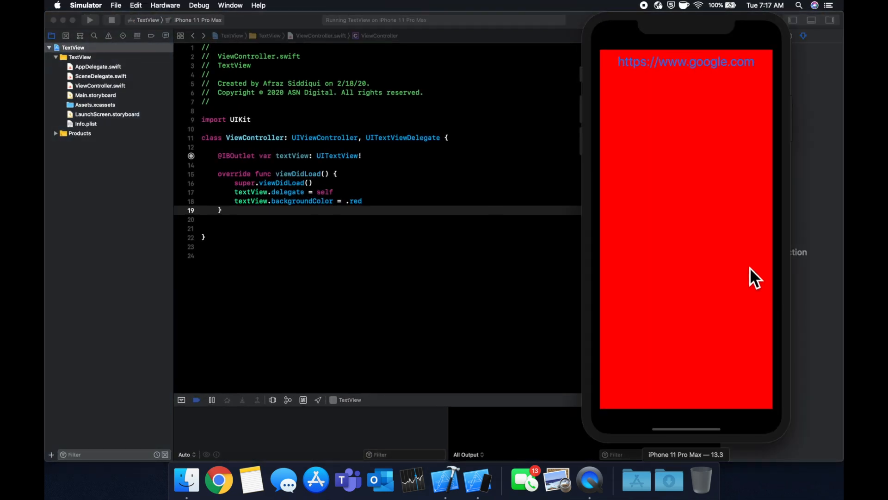
{"action": "mouse_move", "coordinate": [753, 278]}
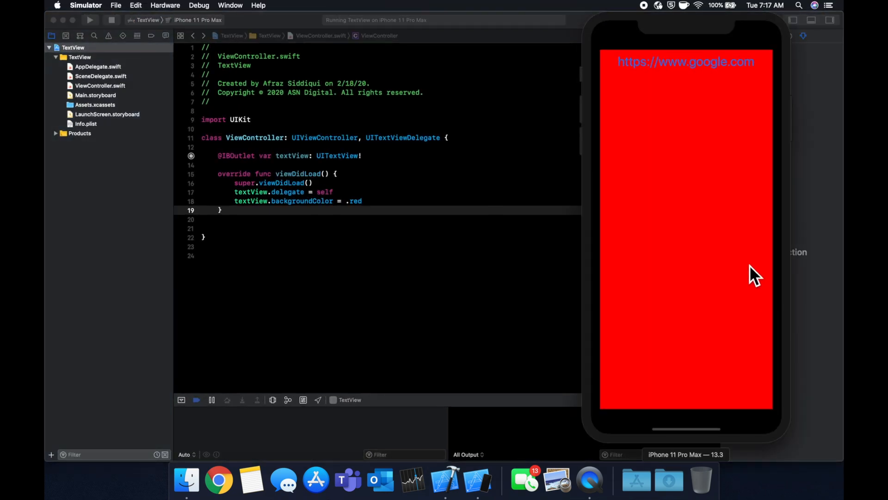
{"action": "mouse_move", "coordinate": [703, 178]}
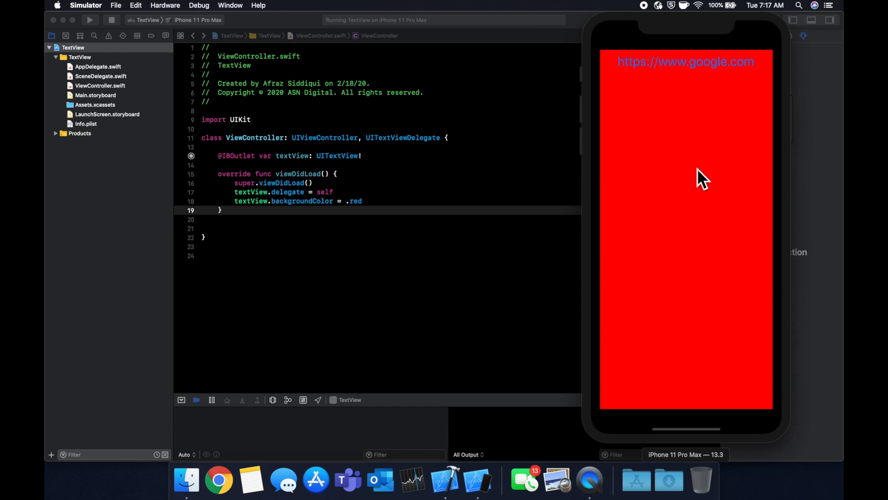
{"action": "mouse_move", "coordinate": [463, 213]}
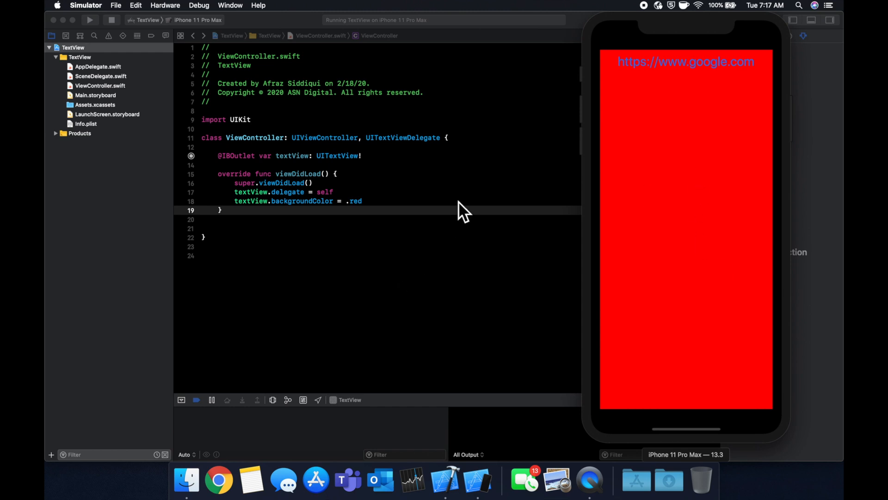
{"action": "mouse_move", "coordinate": [661, 111]}
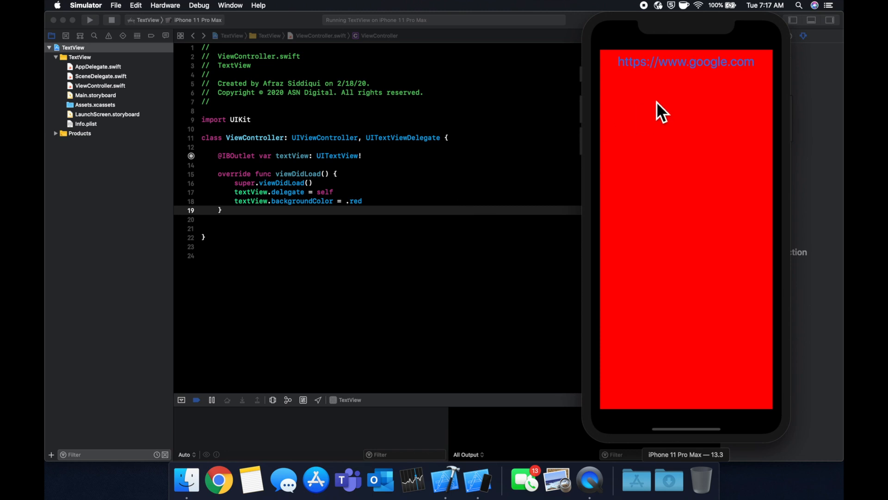
{"action": "mouse_move", "coordinate": [674, 126]}
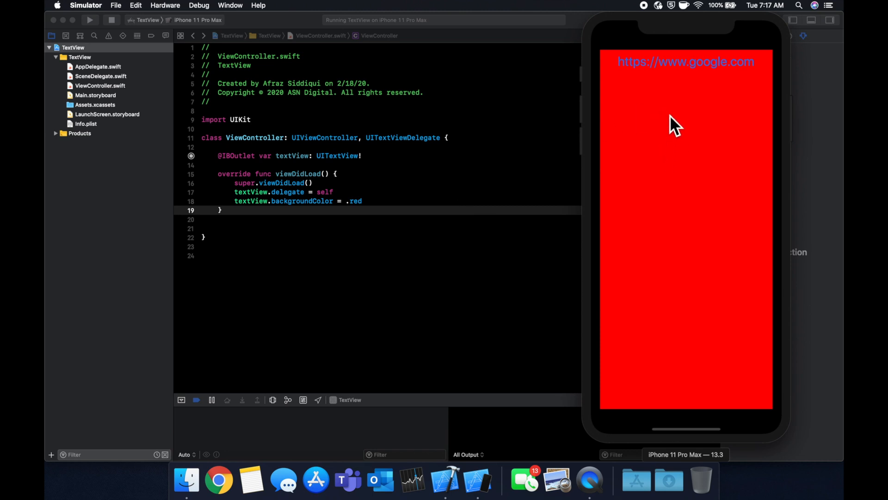
{"action": "mouse_move", "coordinate": [678, 93]}
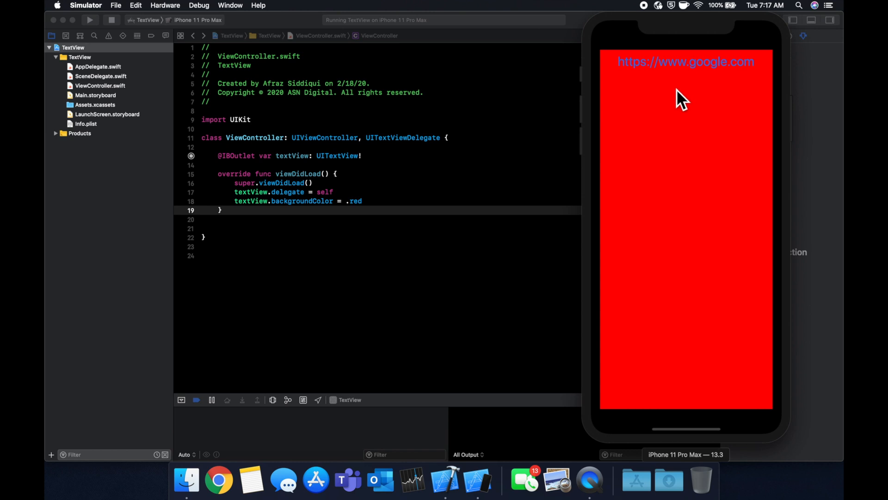
{"action": "mouse_move", "coordinate": [679, 117]}
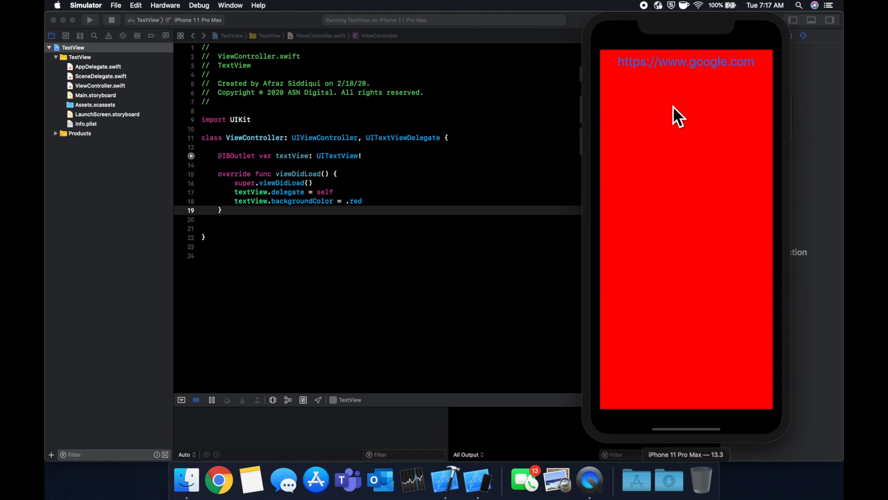